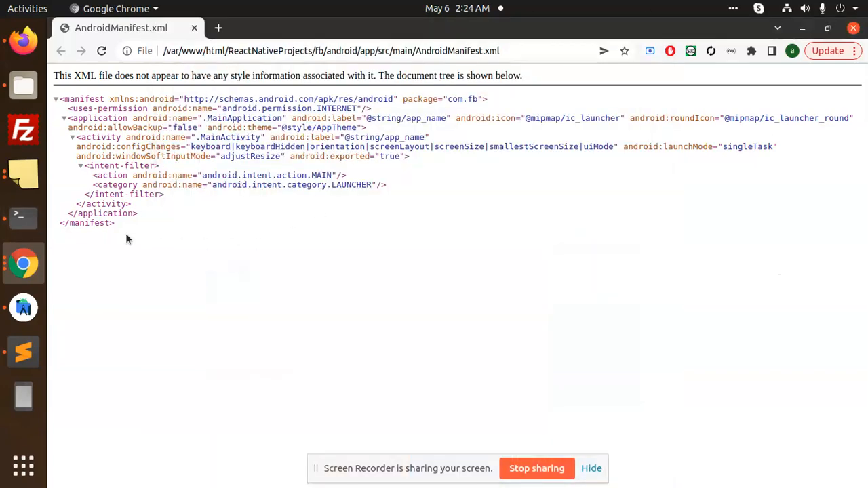
# Step: Switch to the project terminal and select the failed keytool keystore command
pyautogui.click(23, 215)
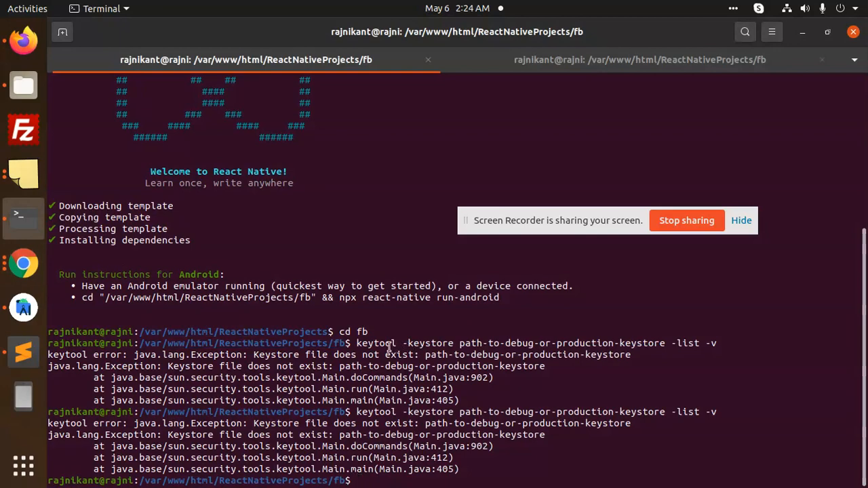
pyautogui.doubleClick(427, 343)
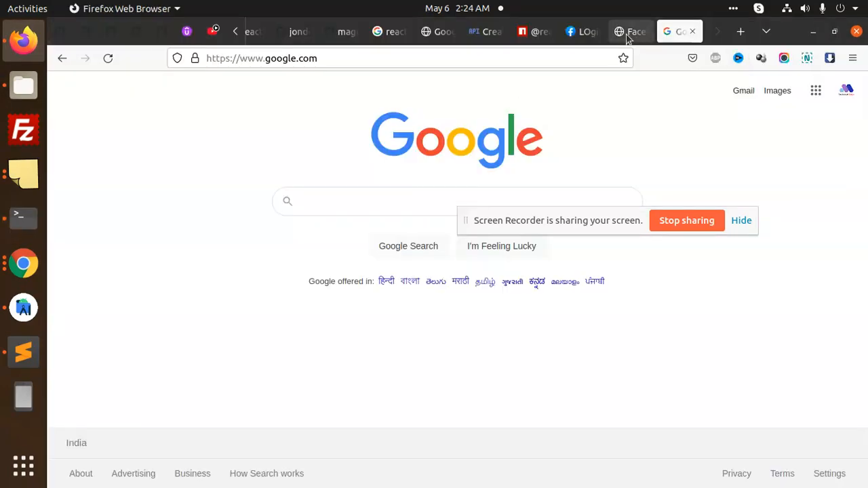
pyautogui.moveTo(439, 32)
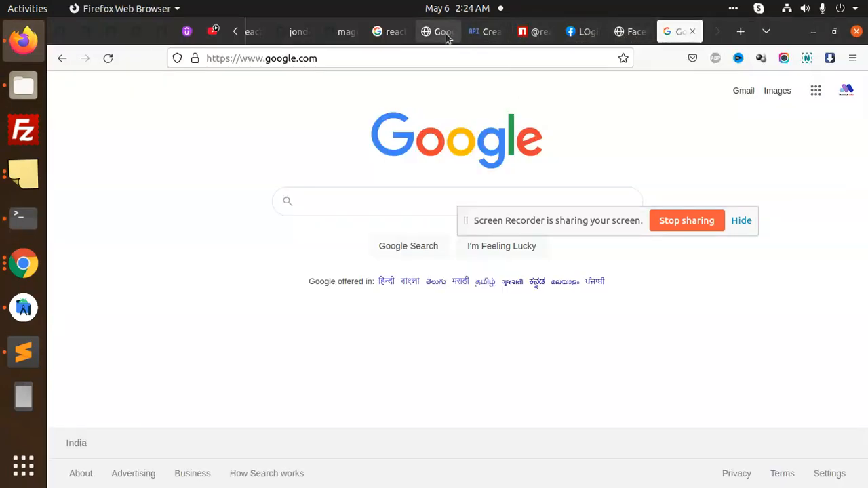
# Step: Return to the Create OAuth client ID page and pull up the saved debug keystore keytool command
pyautogui.click(485, 31)
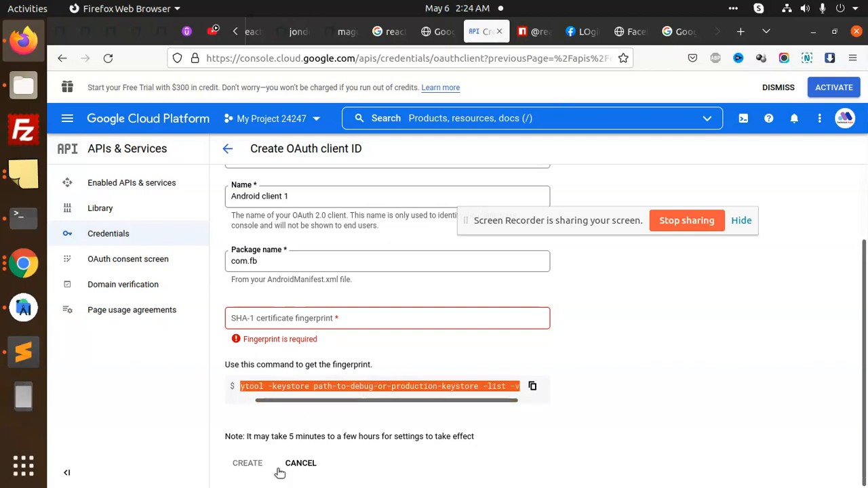
pyautogui.moveTo(24, 263)
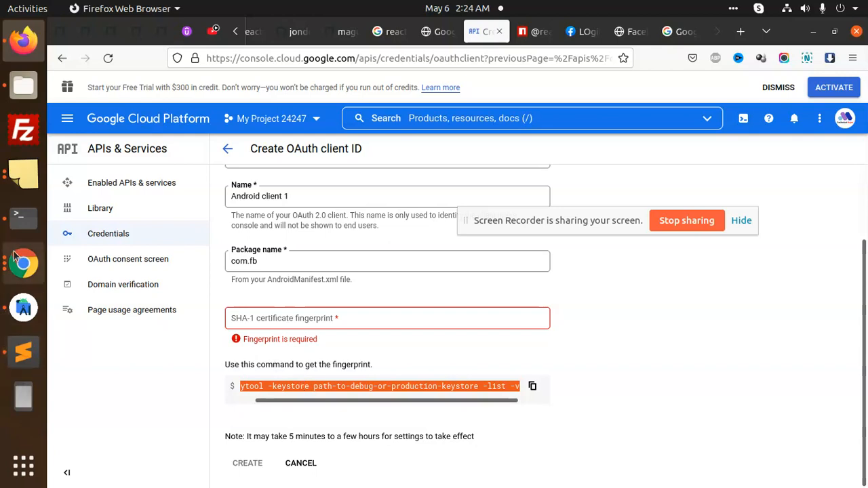
pyautogui.moveTo(23, 351)
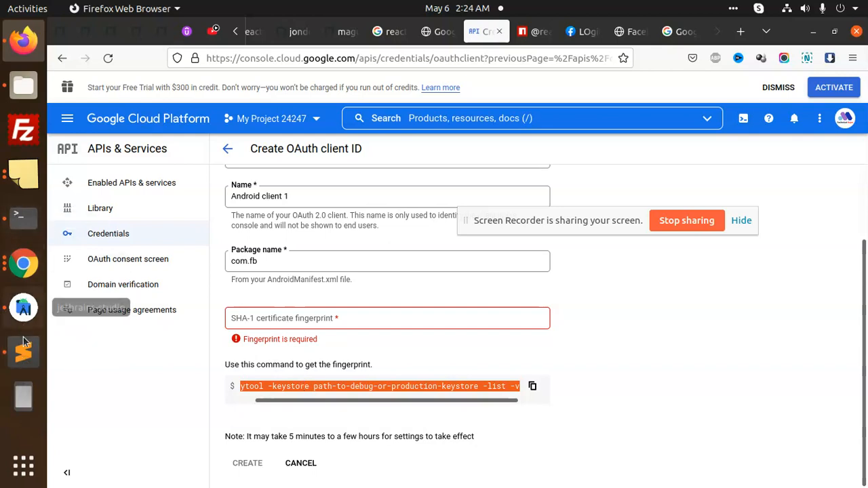
pyautogui.click(23, 351)
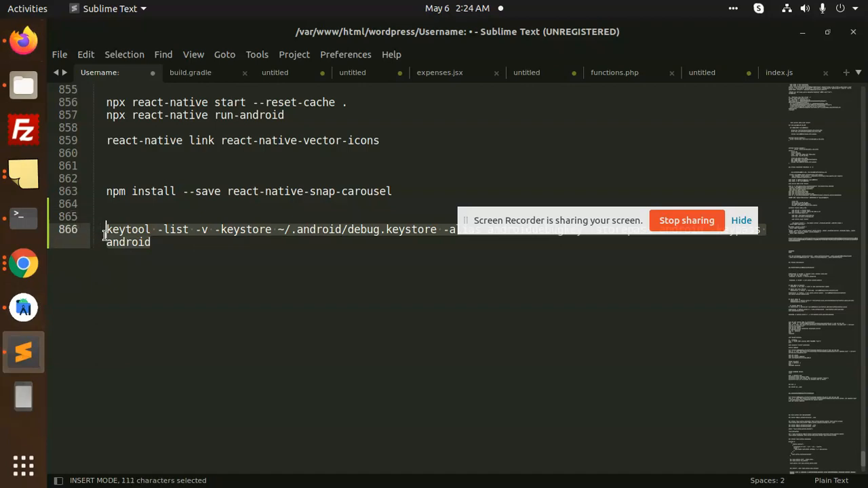
pyautogui.click(23, 217)
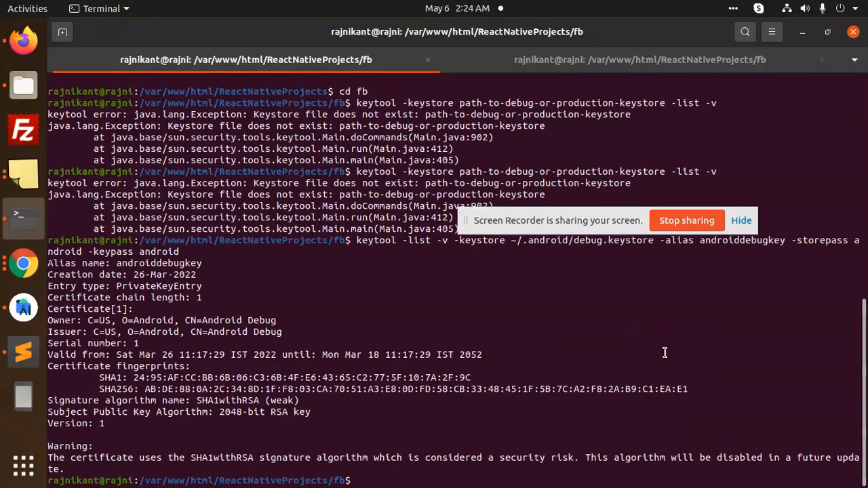
pyautogui.moveTo(188, 378)
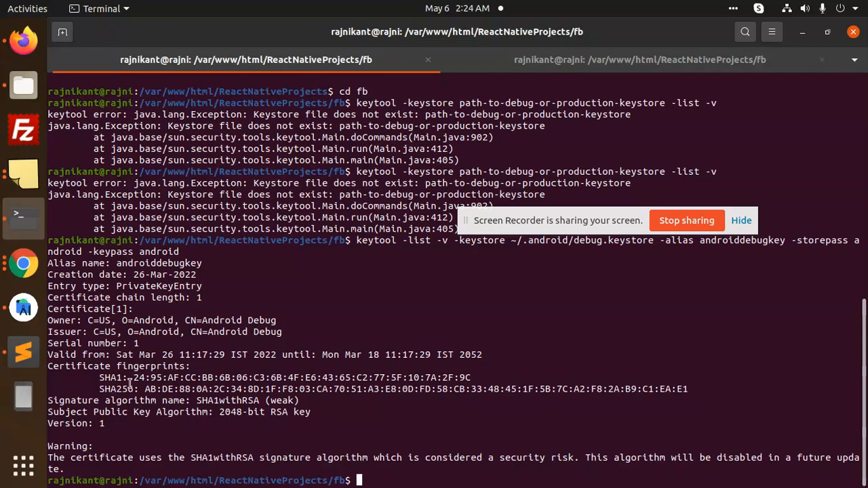
pyautogui.moveTo(539, 237)
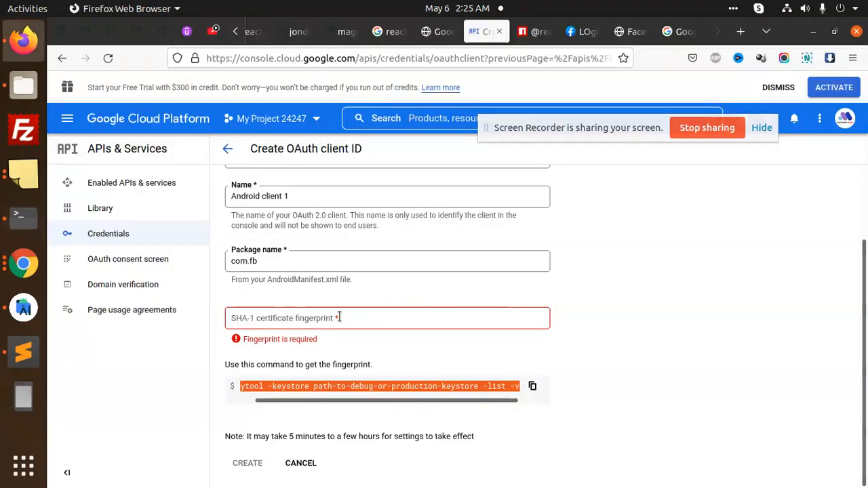
# Step: Enter SHA-1 fingerprint 24:95:AF:CC:BB:6B:06:C3:6B:4F:E6:43:65:C2:77:5F:10:7A:2F:9C and create the Android client
pyautogui.write('24:95:AF:CC:BB:6B:06:C3:6B:4F:E6:43:65:C2:77:5F:10:7A:2F:9C')
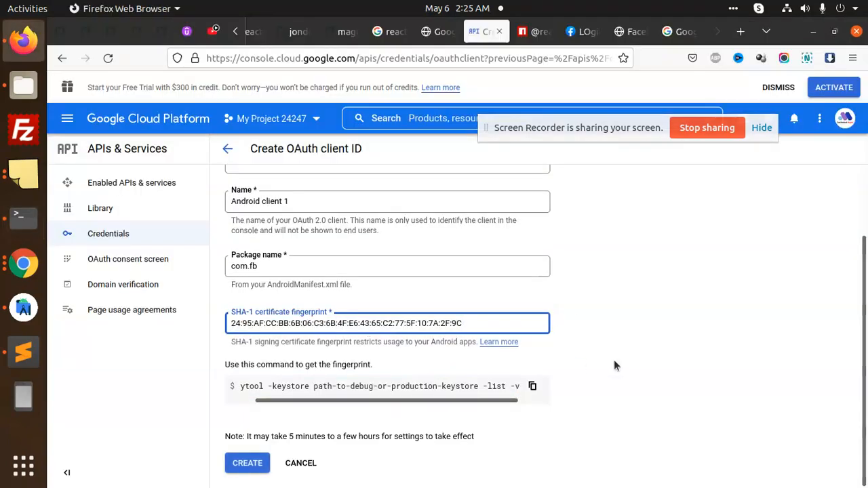
pyautogui.click(246, 462)
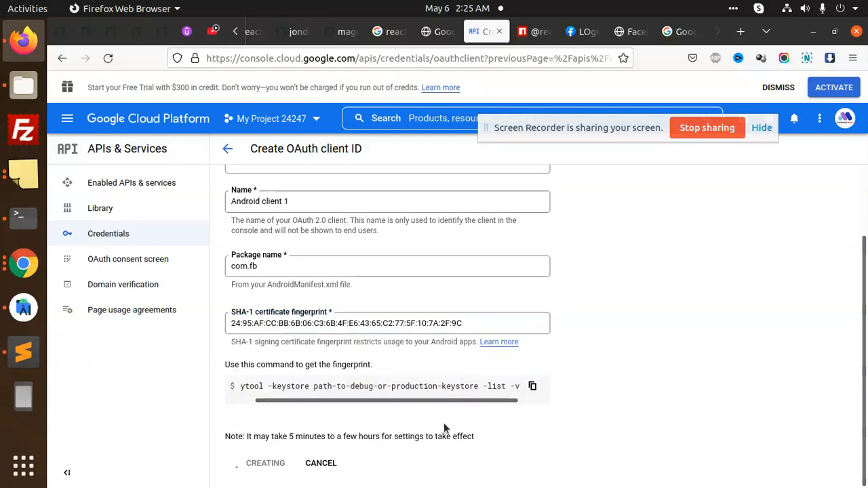
pyautogui.click(265, 463)
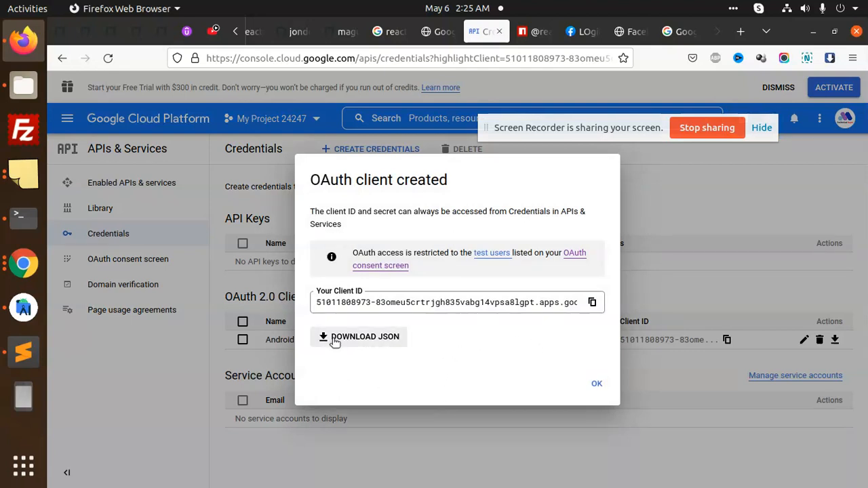
# Step: Download the new Android client's JSON credentials and dismiss the confirmation dialog
pyautogui.click(364, 336)
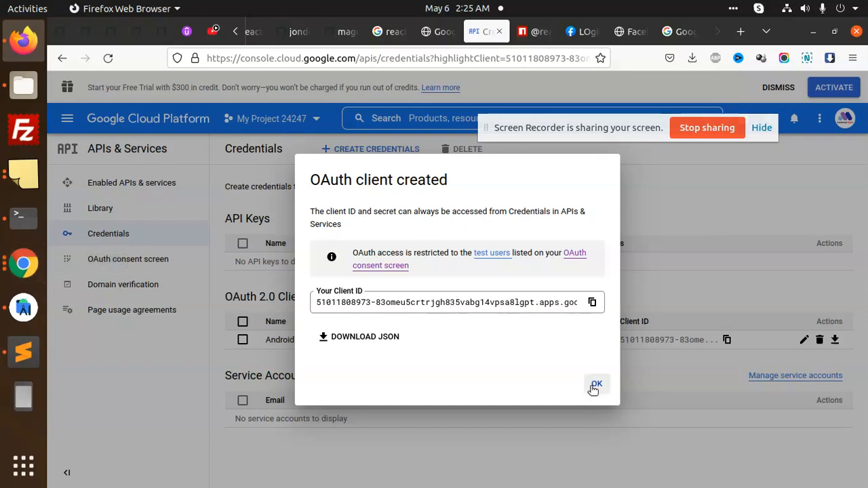
pyautogui.click(595, 384)
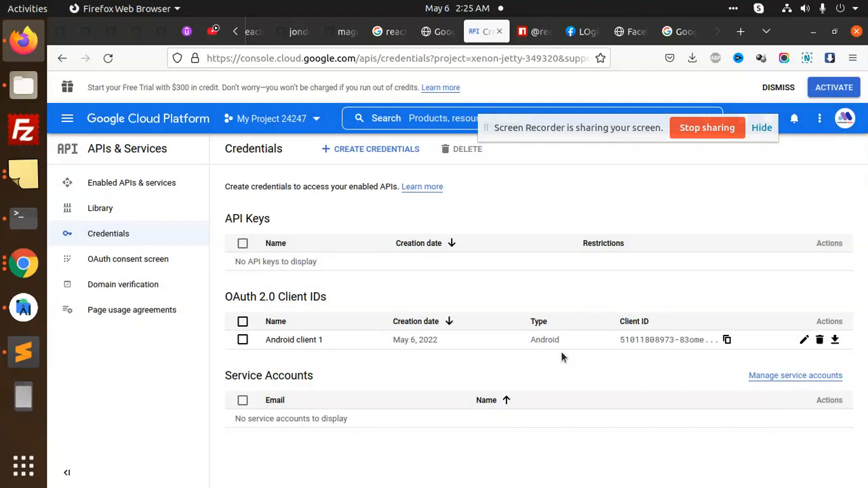
pyautogui.moveTo(741, 135)
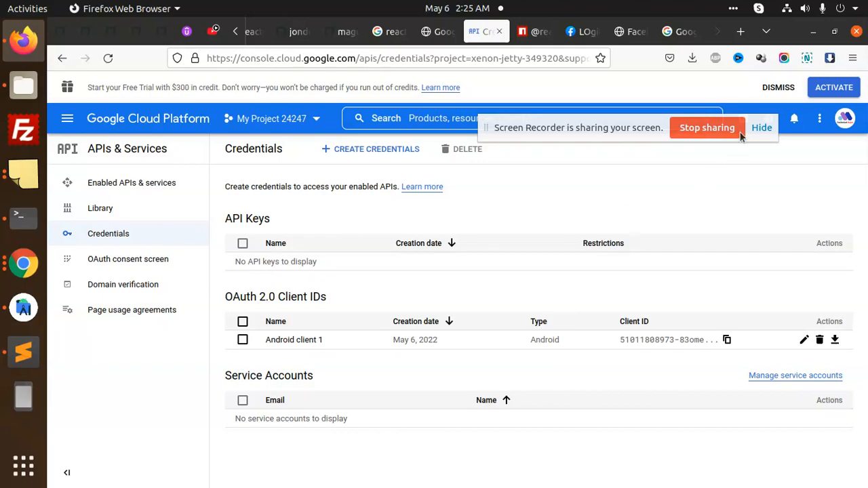